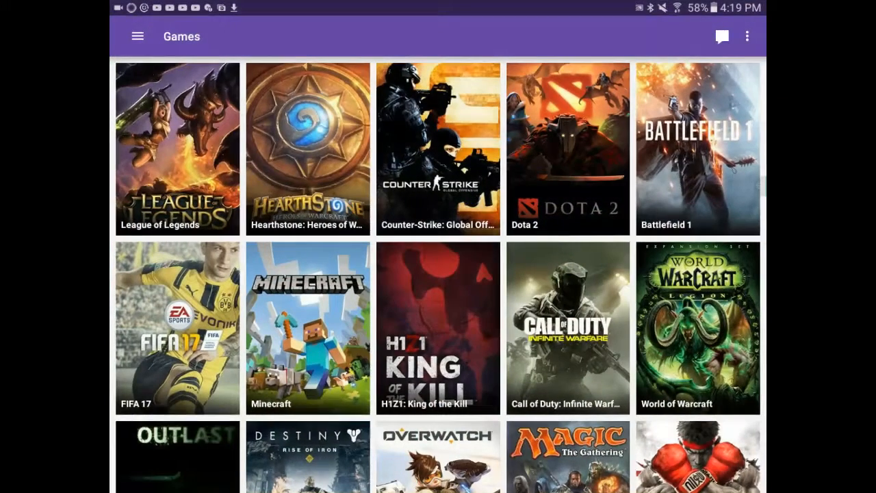
{"action": "scroll", "scroll_direction": "down", "scroll_amount": 3}
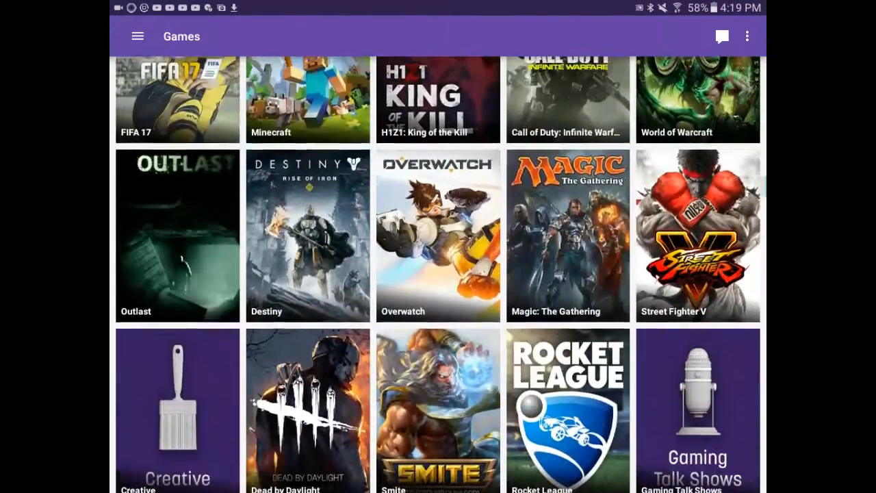
{"action": "left_click", "coordinate": [438, 235]}
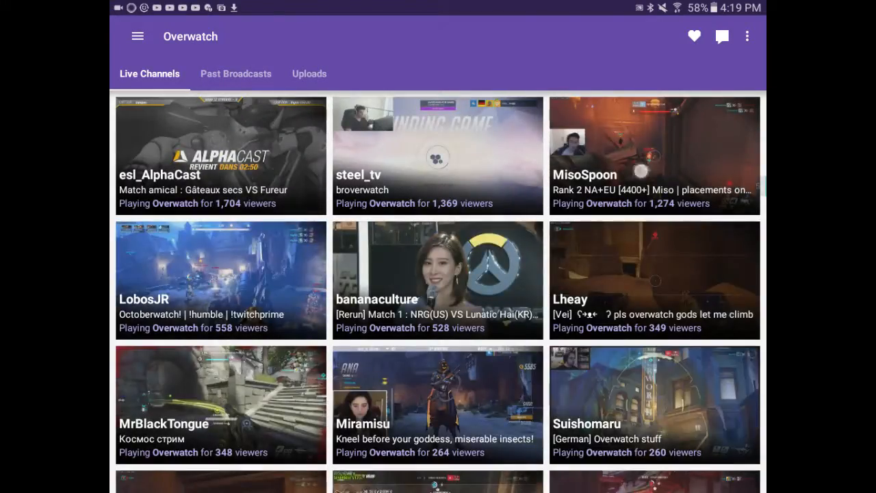
{"action": "scroll", "scroll_direction": "down", "scroll_amount": 3}
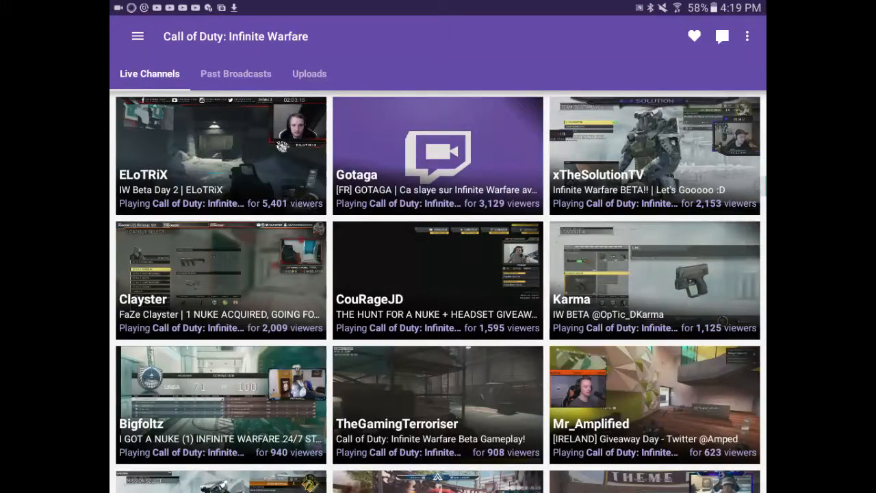
{"action": "scroll", "scroll_direction": "down", "scroll_amount": 3}
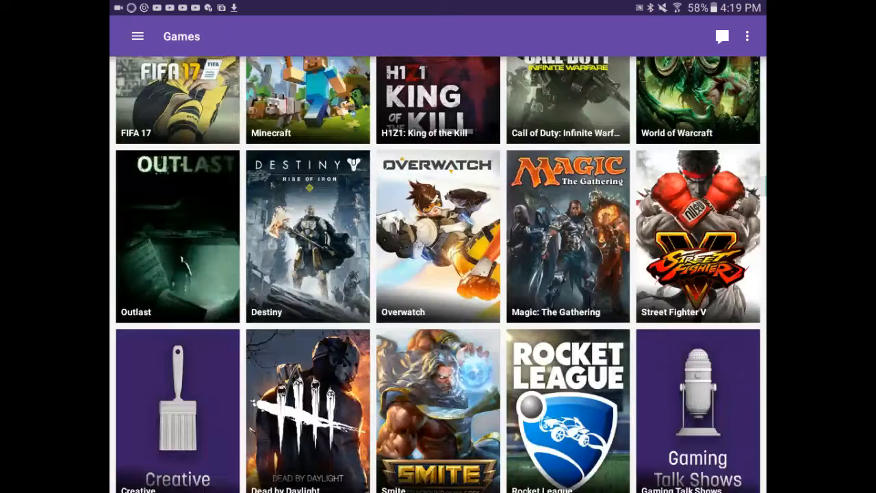
{"action": "scroll", "scroll_direction": "down", "scroll_amount": 3}
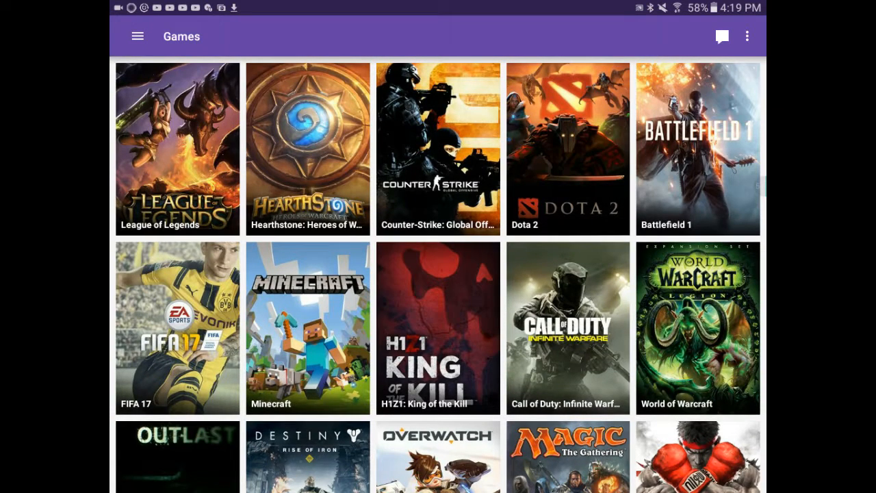